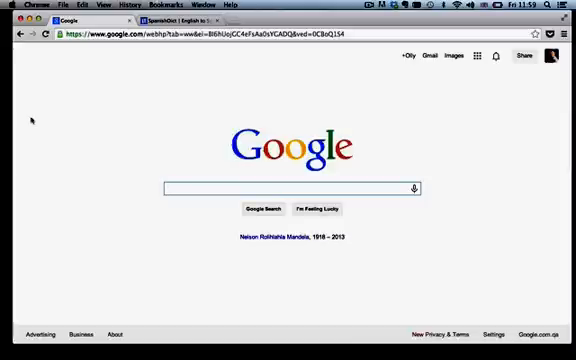
Step: Search Google for 'easy news in spanish' to surface BBC Mundo results
text(easy)
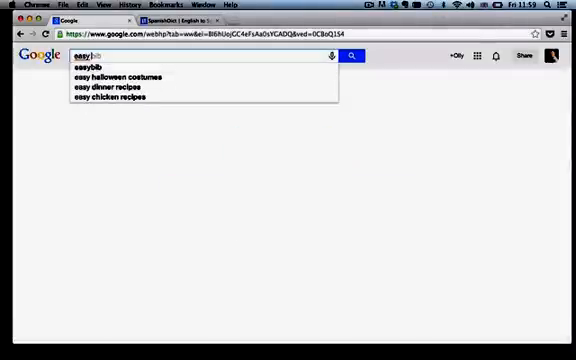
click(348, 56)
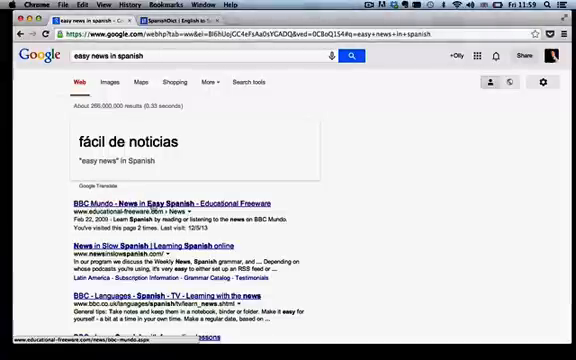
Step: Open BBC Mundo from the results and scroll to the article 'El instinto, la mejor prueba del amor'
click(172, 206)
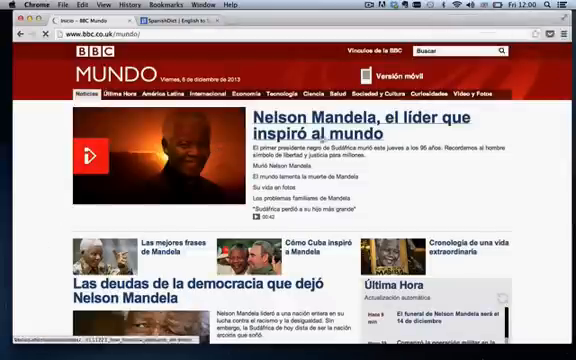
scroll(down, 3)
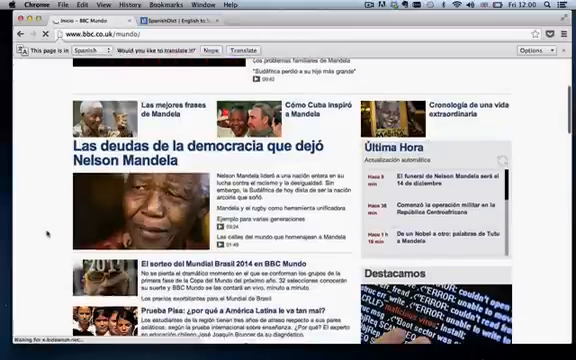
scroll(down, 3)
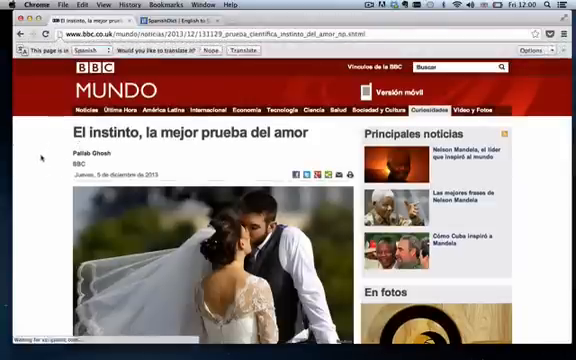
scroll(down, 3)
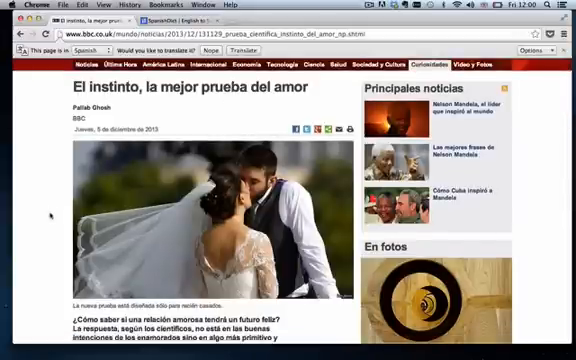
Step: Scroll down the love-instinct article to read it for phrases
scroll(down, 3)
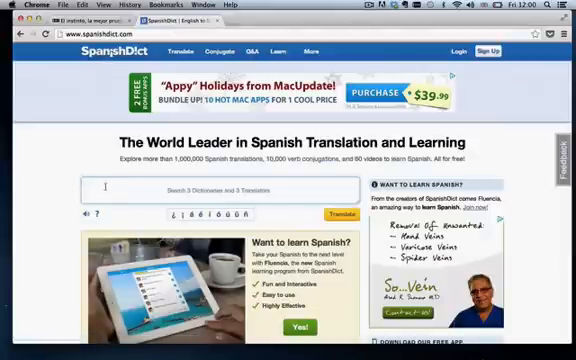
text(amorosa)
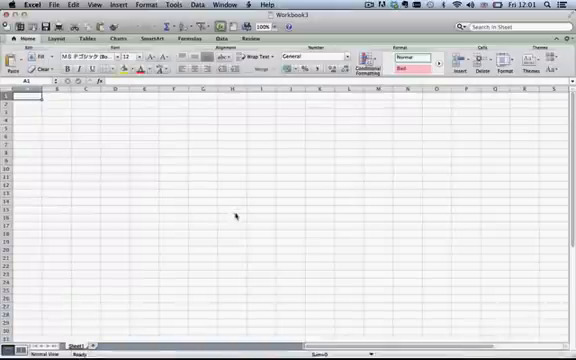
mouse_move(144, 108)
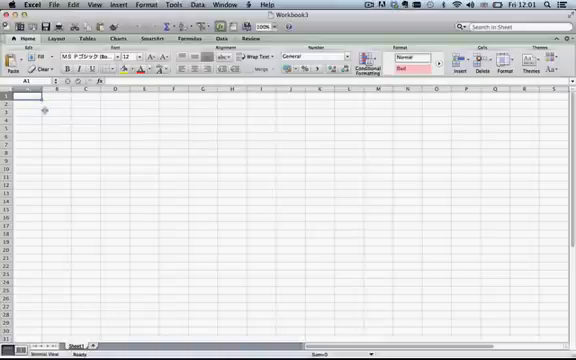
Step: Enter 'una relación amorosa' in cell A1 as the first Spanish phrase
text(una relación amorosa)
click(40, 104)
text(según los científicos)
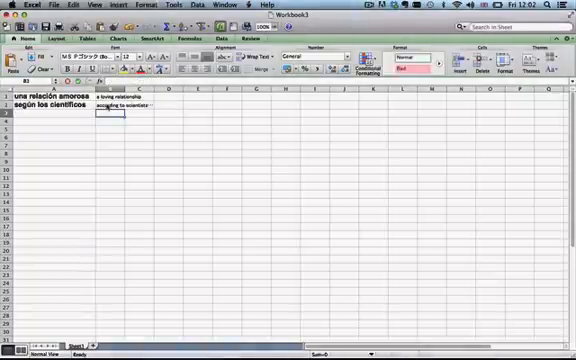
Step: Select the column B cell for the next English translation
click(40, 112)
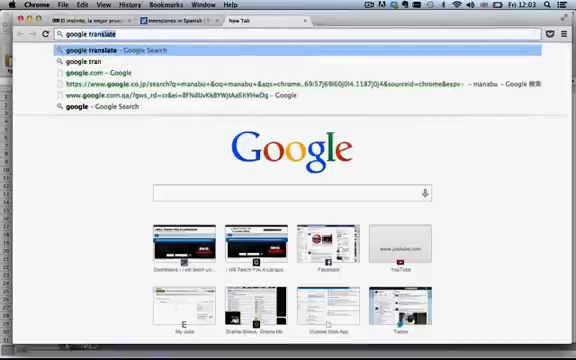
Step: Open Google Translate and translate the Spanish word 'intenciones' into English
click(102, 46)
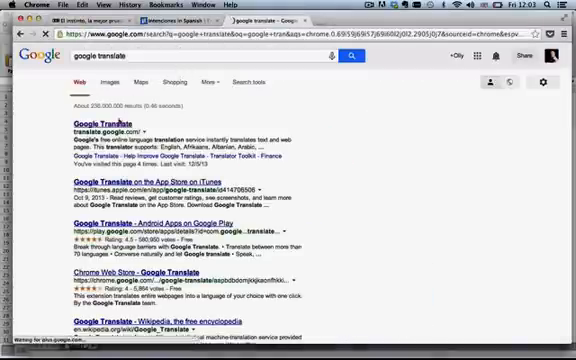
click(104, 124)
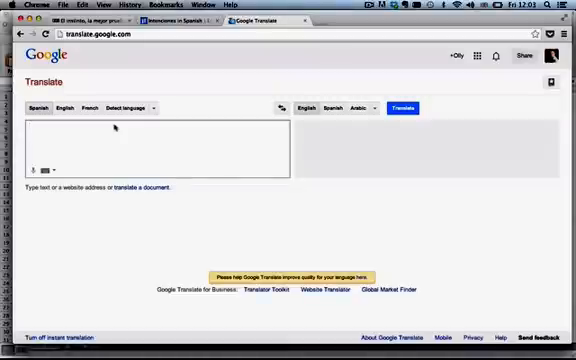
text(intenciones)
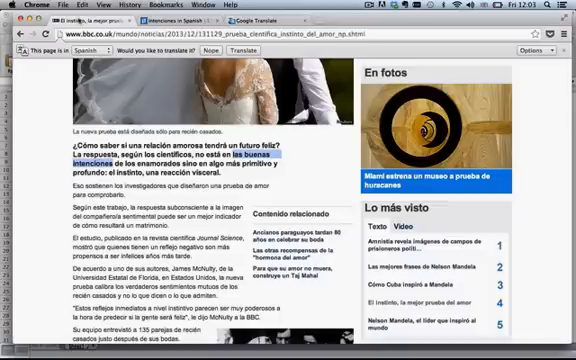
Step: Scroll further through the BBC Mundo science article looking for phrases
scroll(down, 3)
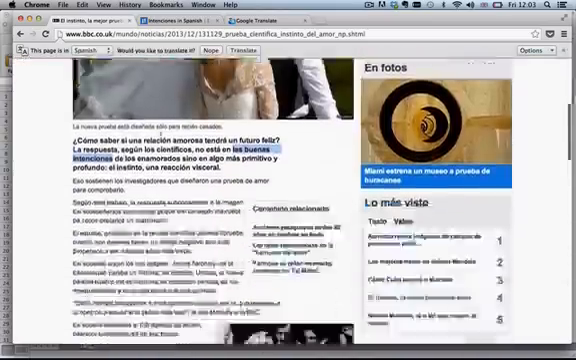
scroll(down, 3)
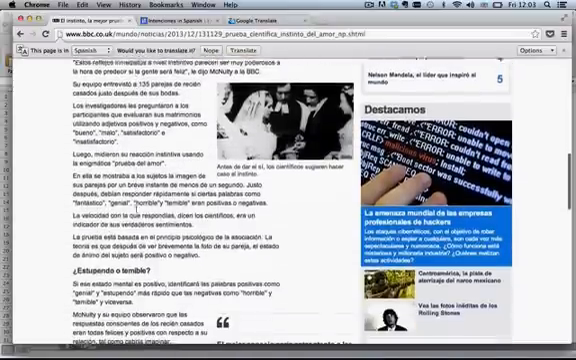
scroll(down, 3)
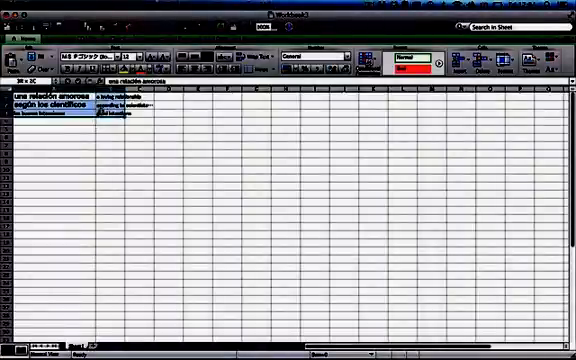
Step: Select cell A5 to start a new Spanish-English phrase pair
click(136, 54)
text(una _______ amorosa)
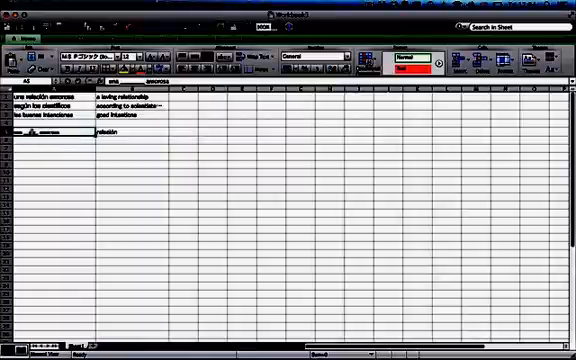
Step: Select the extra row-5 entry so it can be deleted, leaving three phrase pairs
click(118, 132)
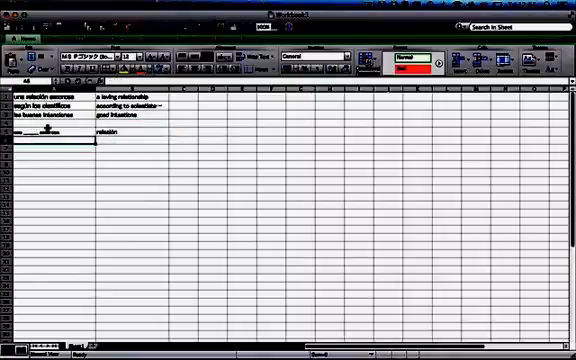
click(44, 120)
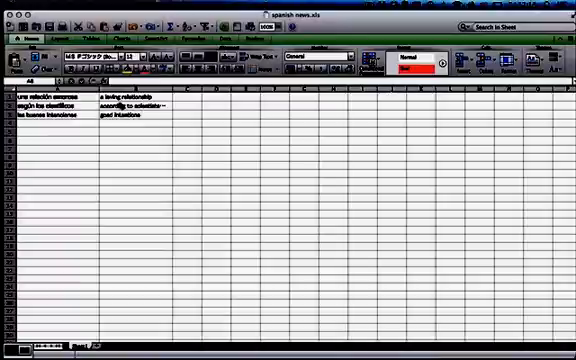
Step: Save 'spanish news' as UTF-16 Unicode Text in the Dropbox folder, accepting the format warning
click(44, 4)
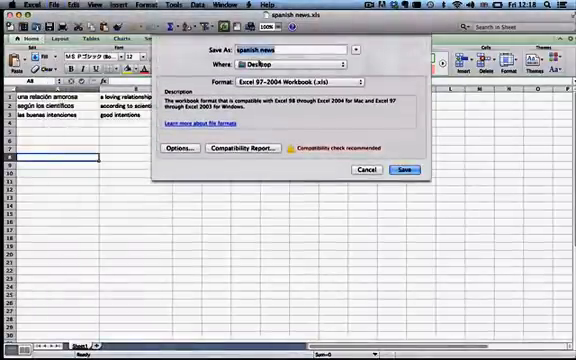
click(360, 74)
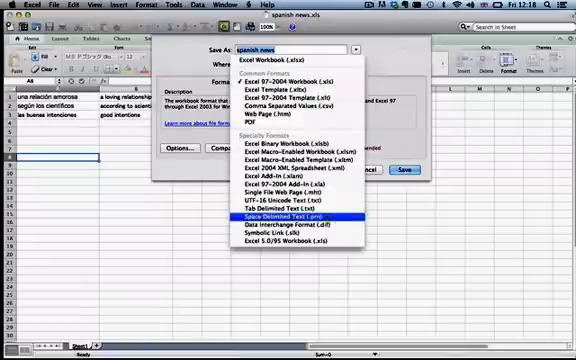
mouse_move(300, 198)
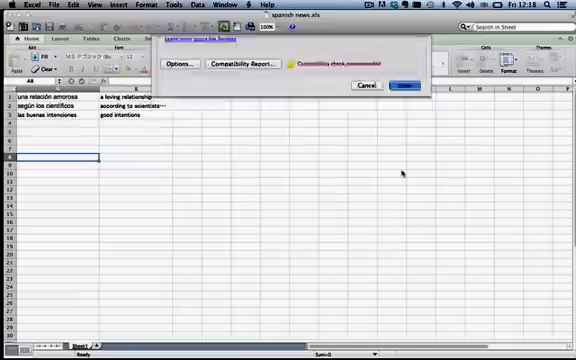
click(402, 84)
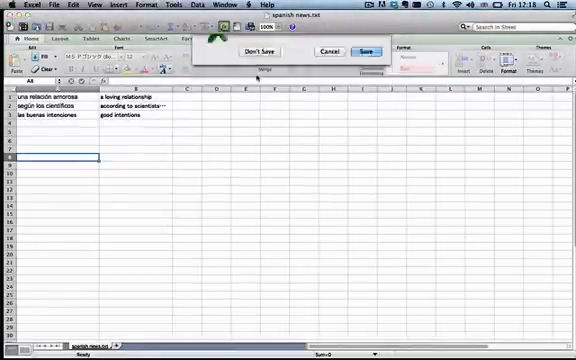
Step: Close the spanish news text file in TextEdit and move its icon to the desktop's left side
click(262, 52)
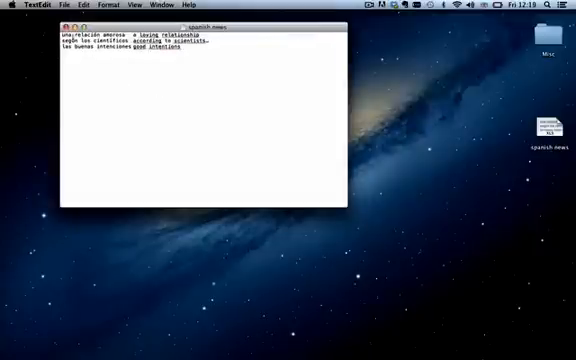
click(68, 22)
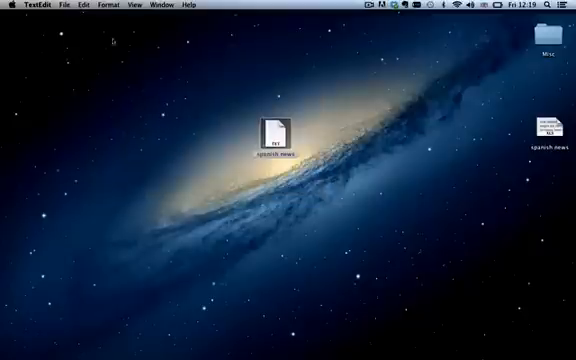
click(278, 130)
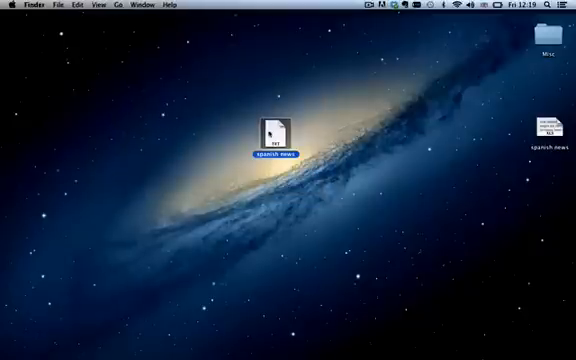
drag(284, 130, 42, 140)
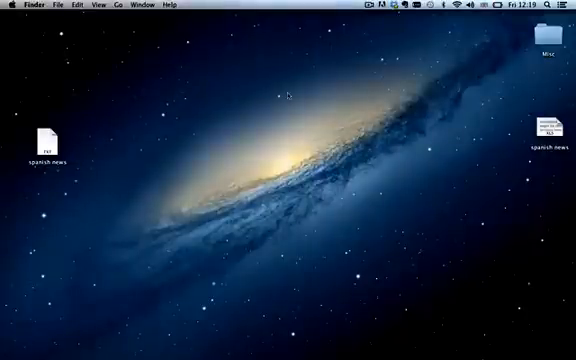
Step: Bring up the Dropbox folder from the Dropbox status menu
click(388, 8)
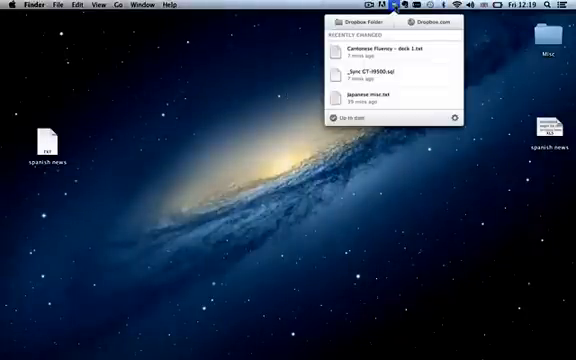
click(358, 20)
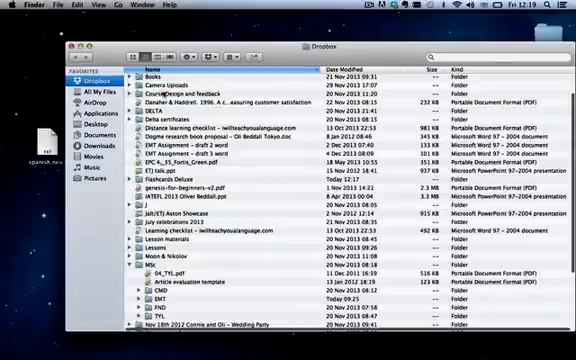